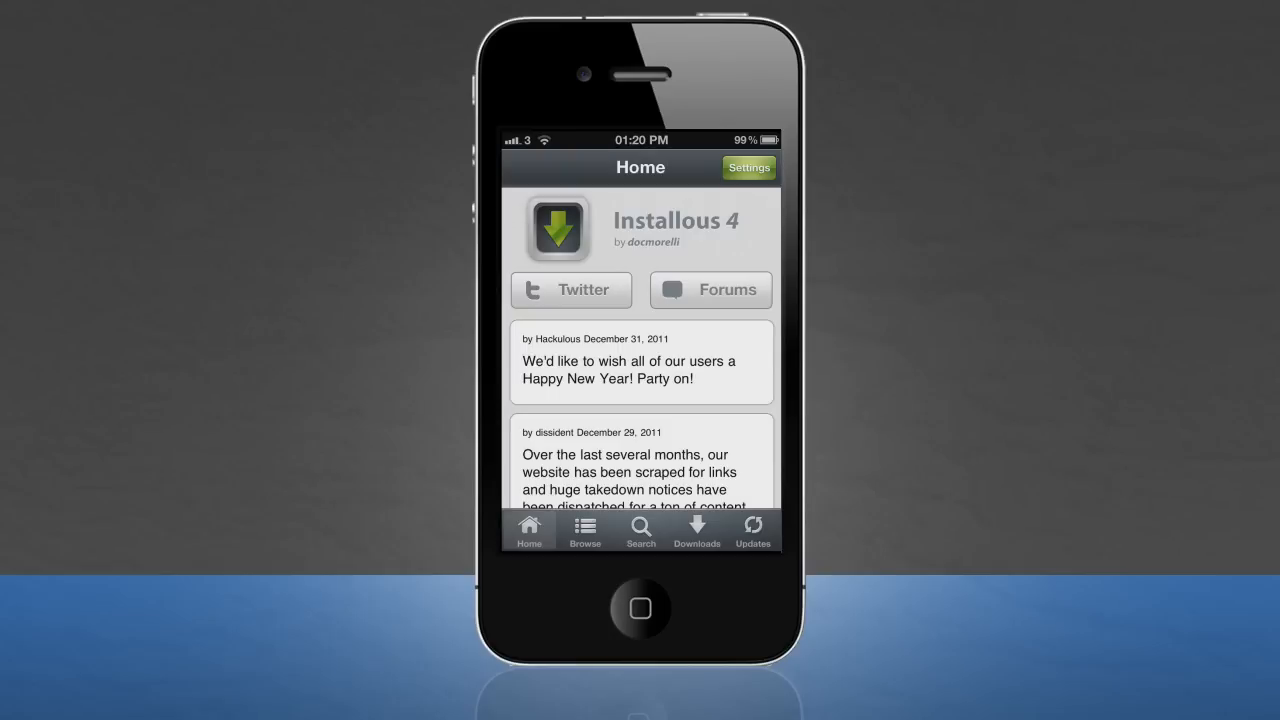
- Bring up the Installous search screen with an empty query field
click(640, 530)
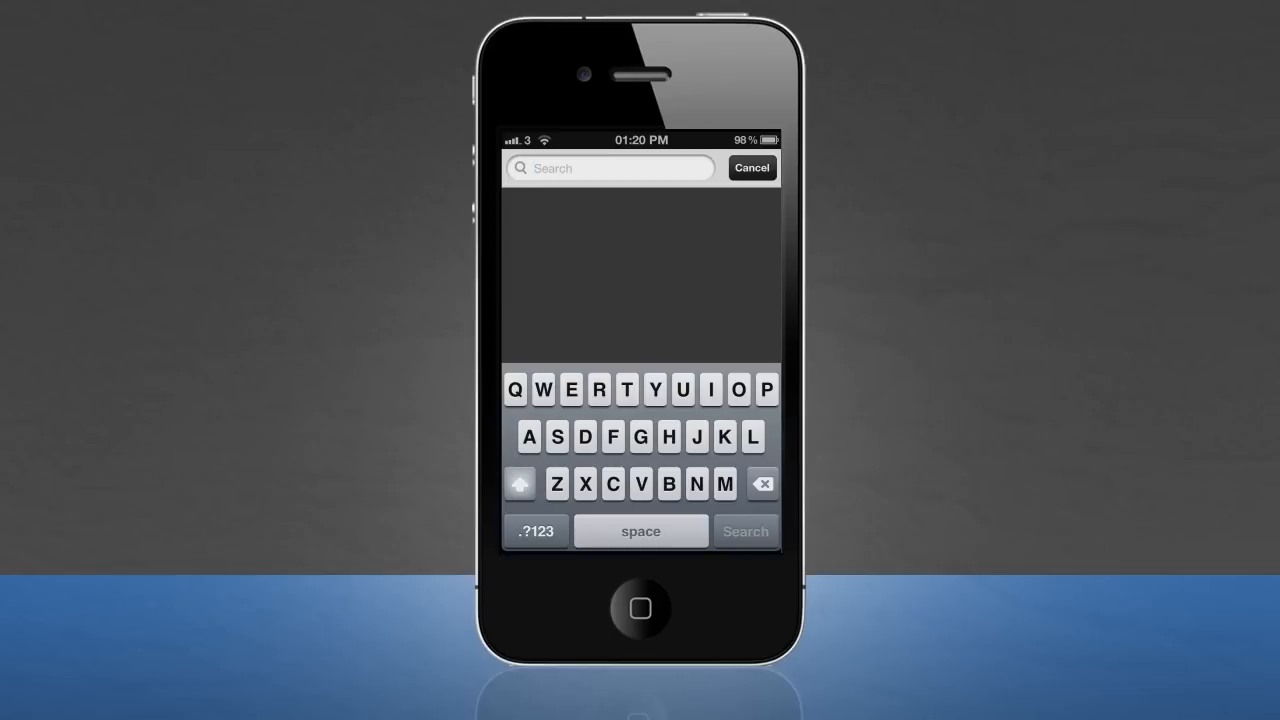
- Search 'Angry' and pick the Angry Birds result by Clickgamer Technologies
text(Angry b)
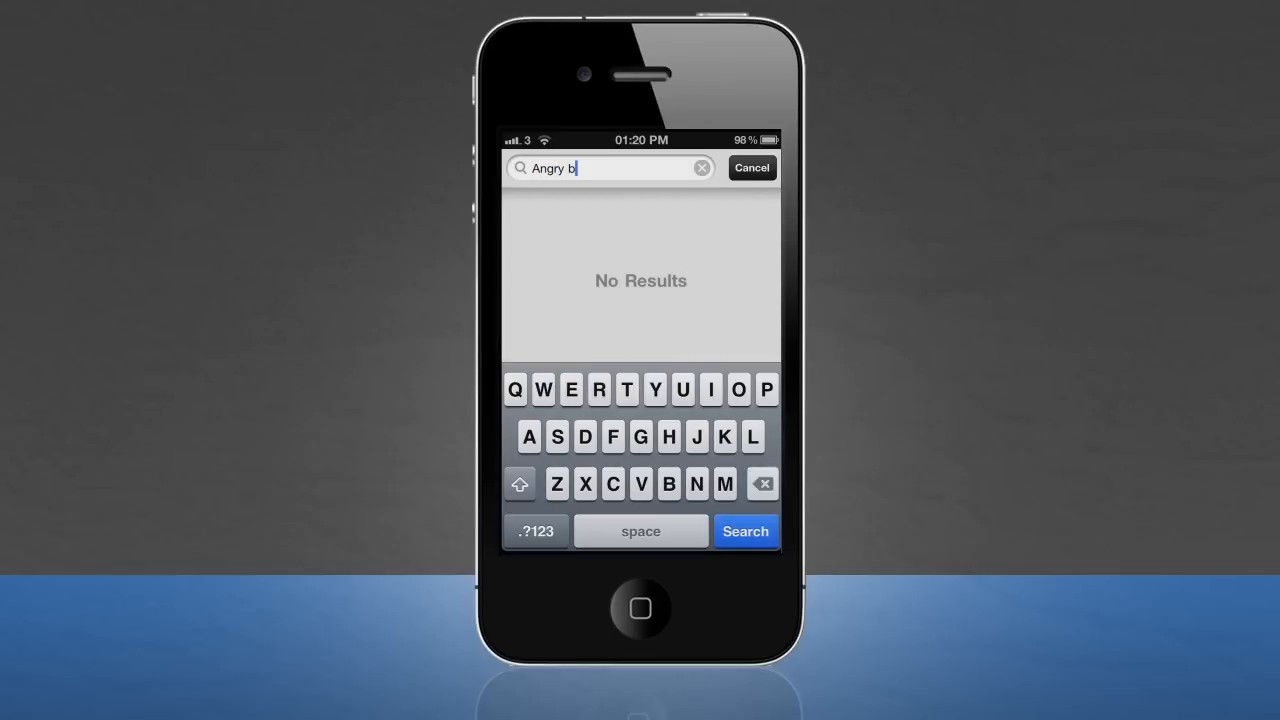
click(600, 388)
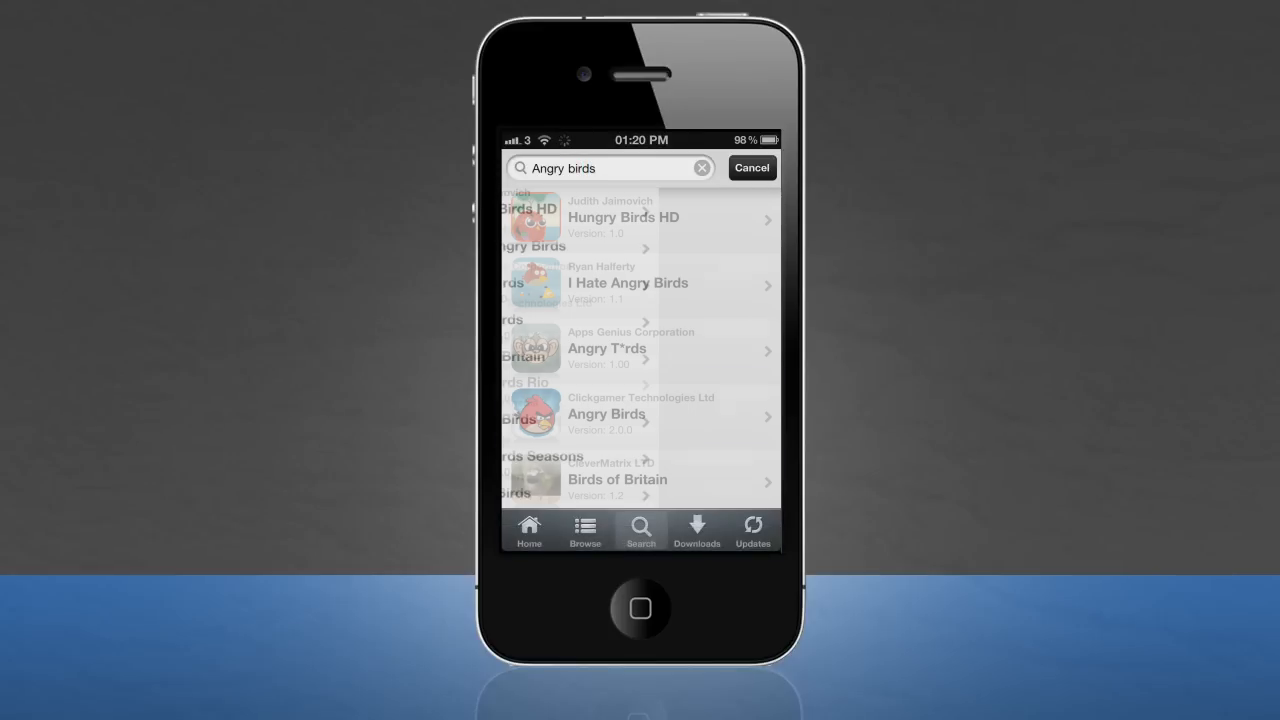
scroll(up, 3)
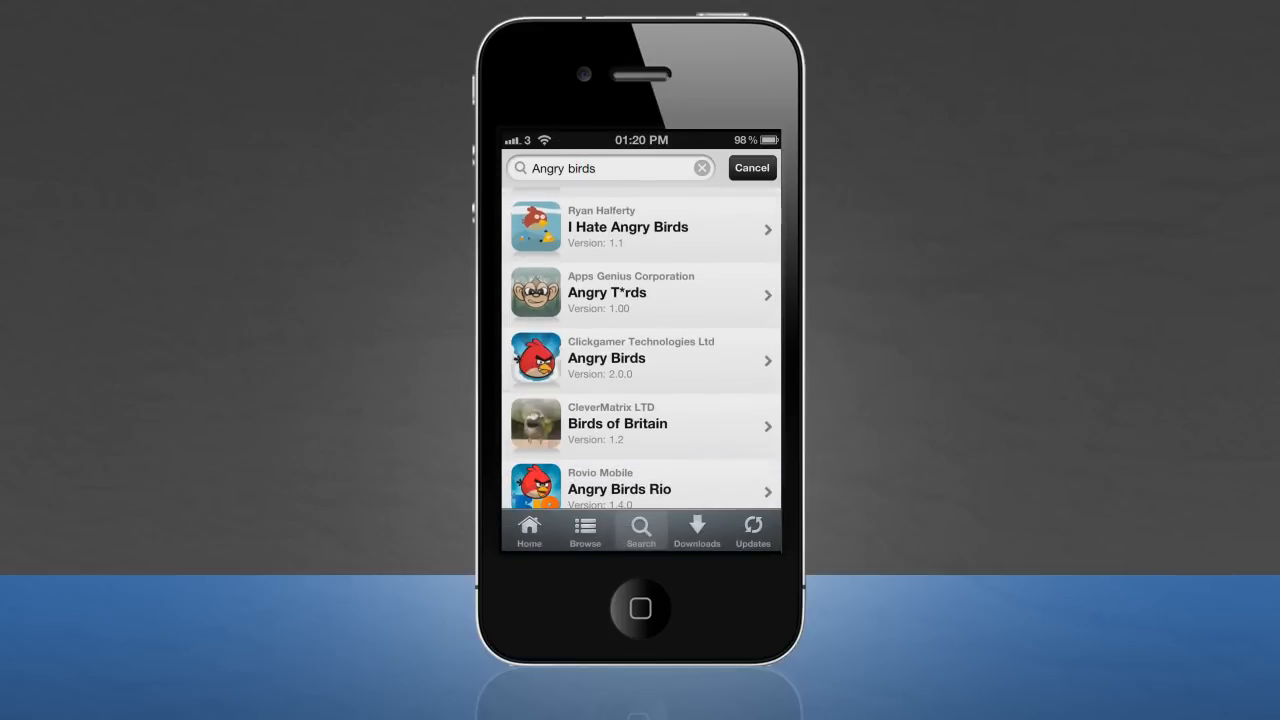
click(640, 358)
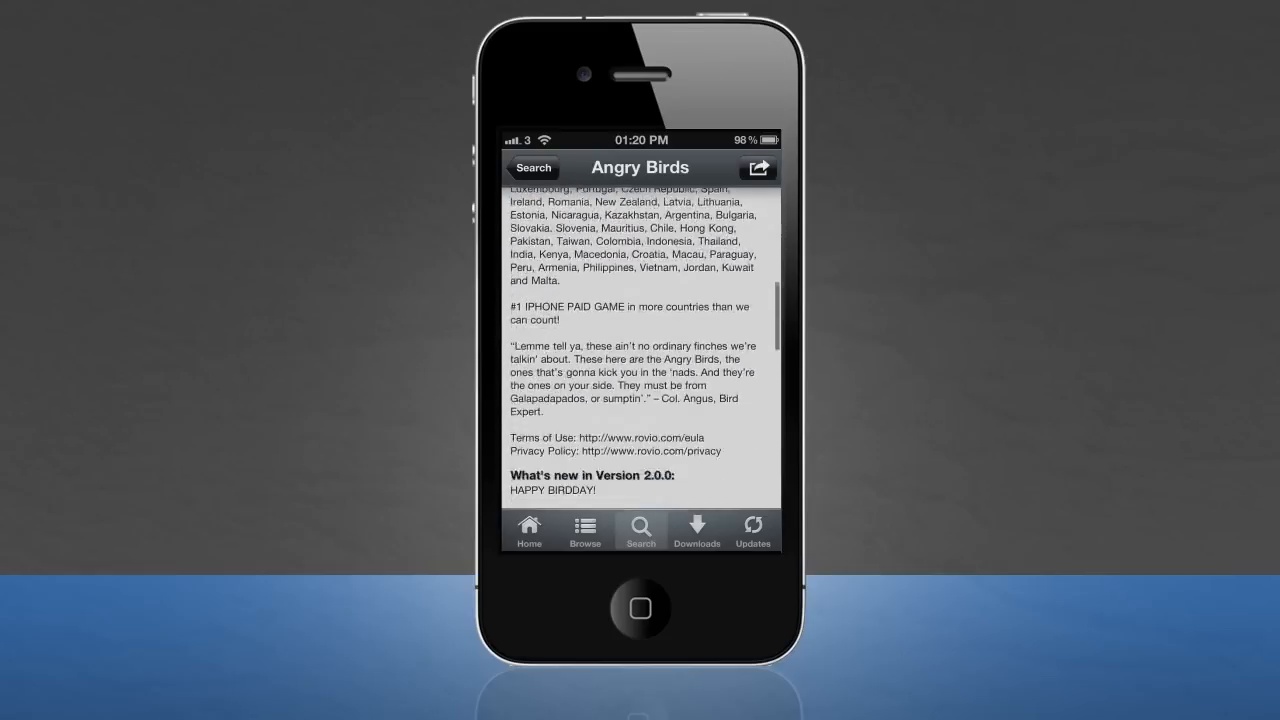
- Browse the Angry Birds description and download mirrors, then show Downloads with Voice Actions v1.5
scroll(up, 3)
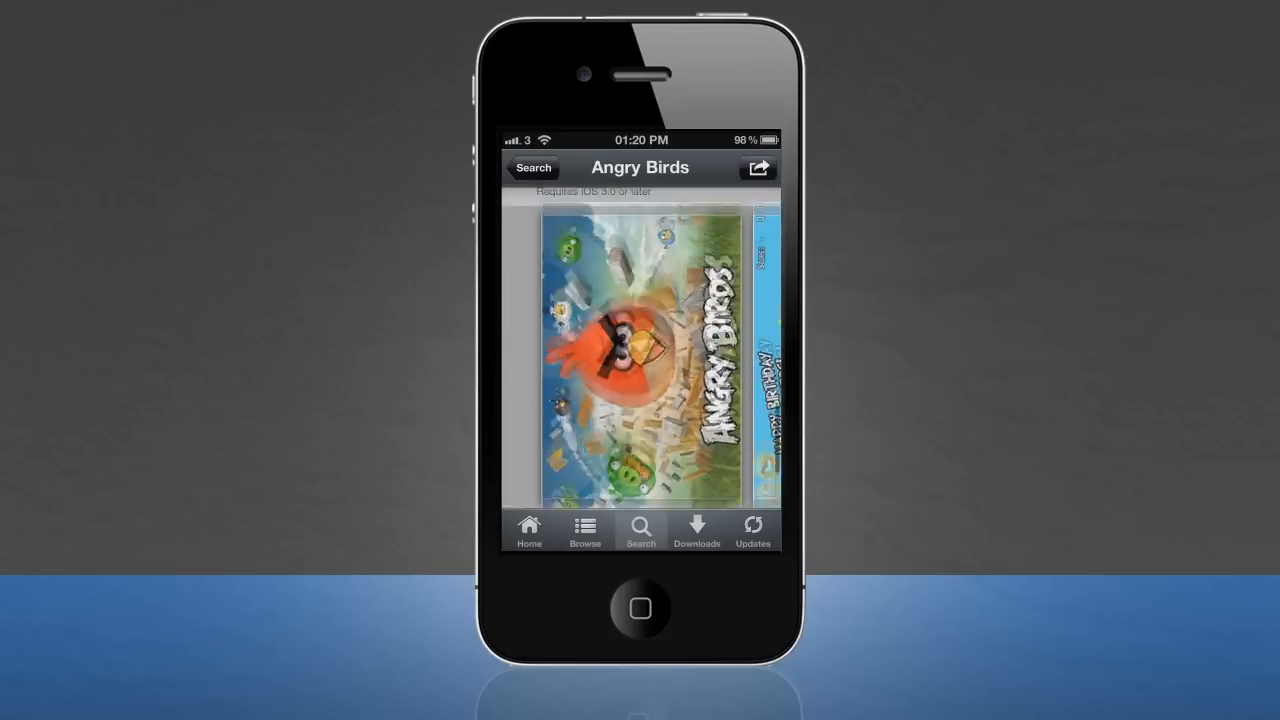
scroll(down, 3)
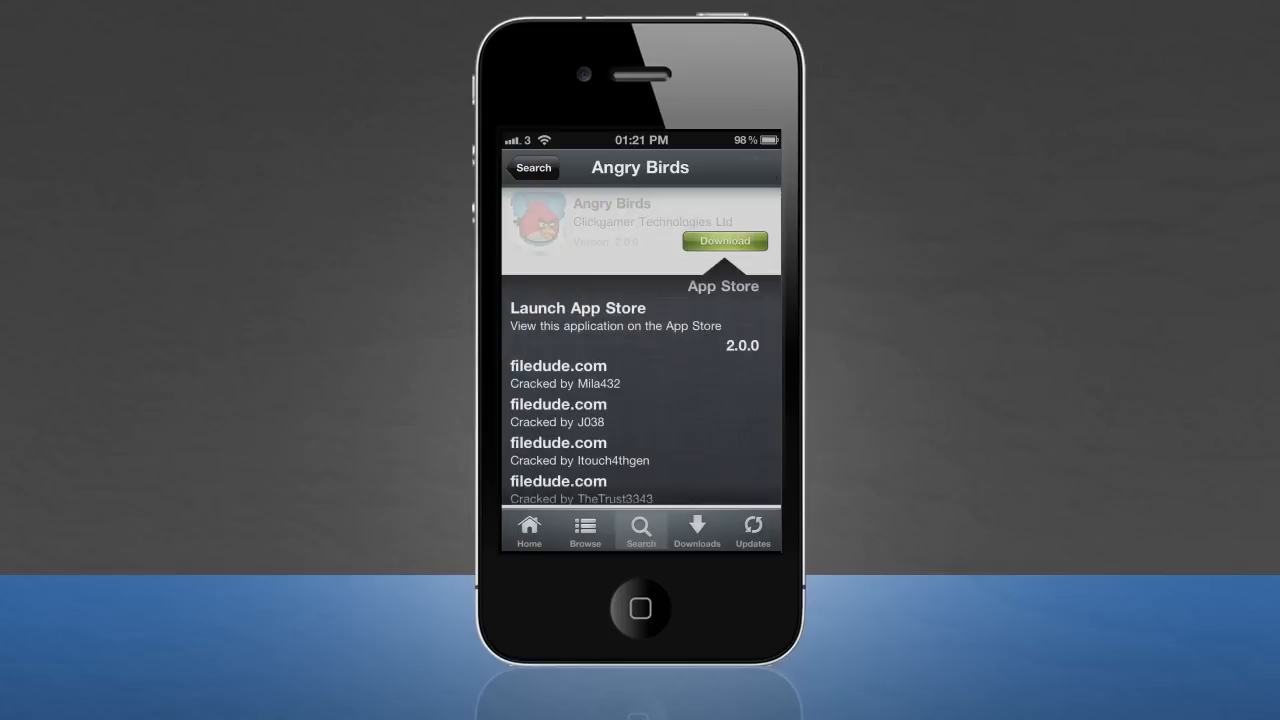
scroll(down, 3)
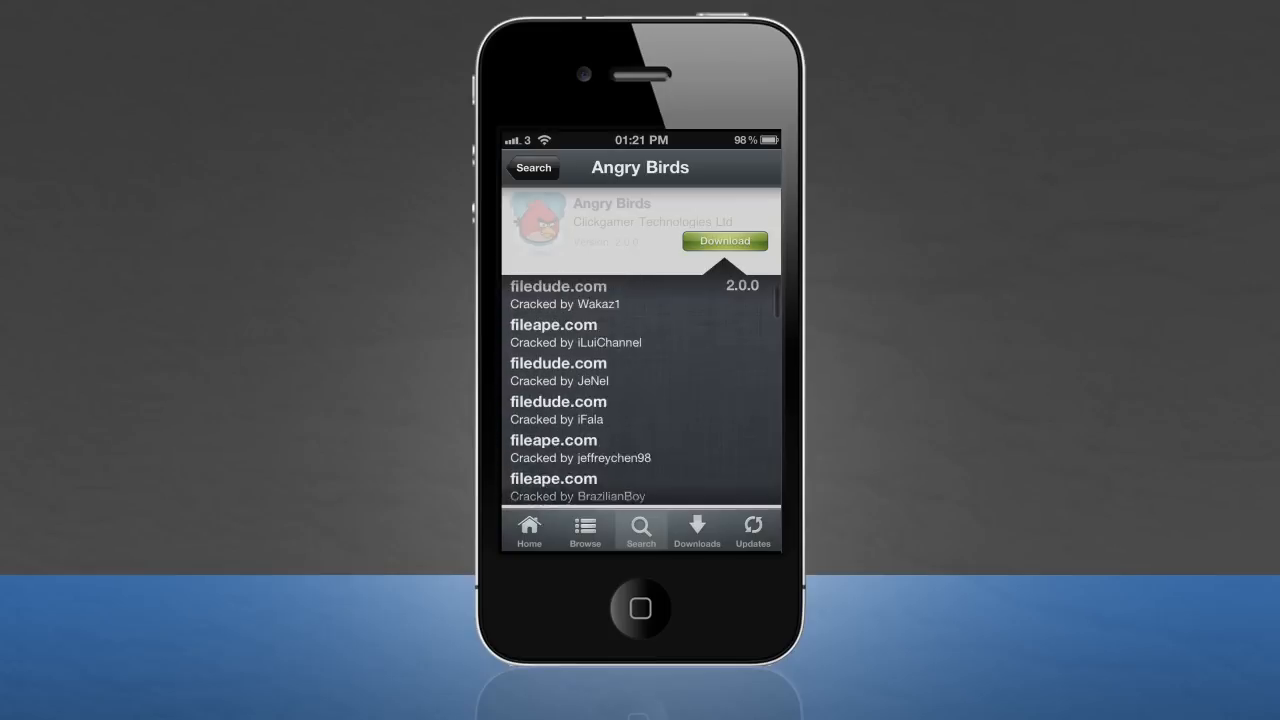
scroll(down, 3)
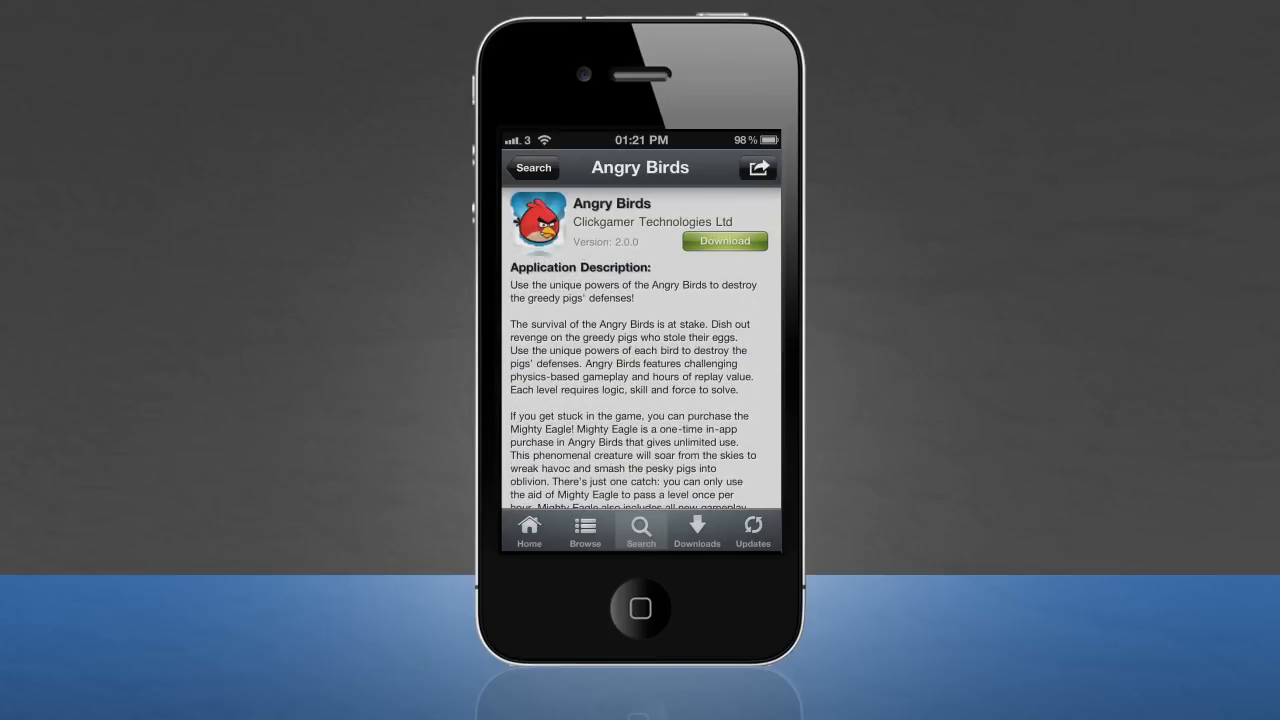
click(696, 530)
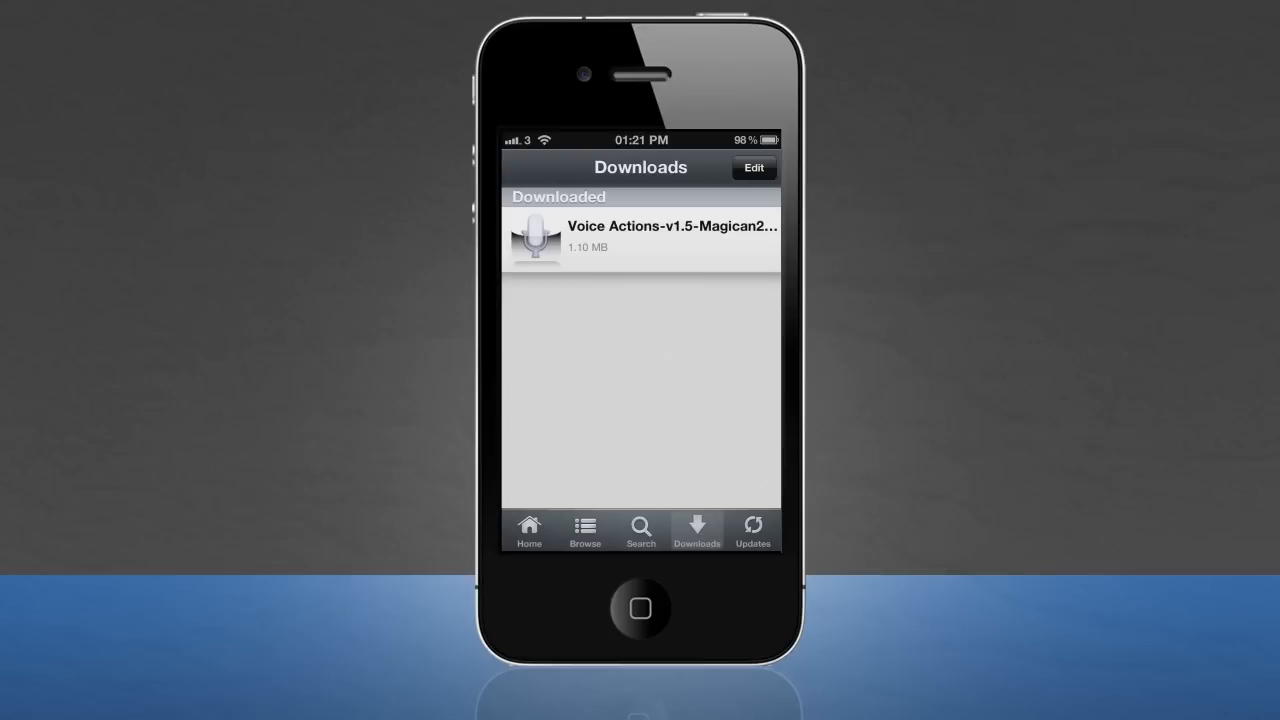
- Exit Installous to the phone's home screen
click(640, 236)
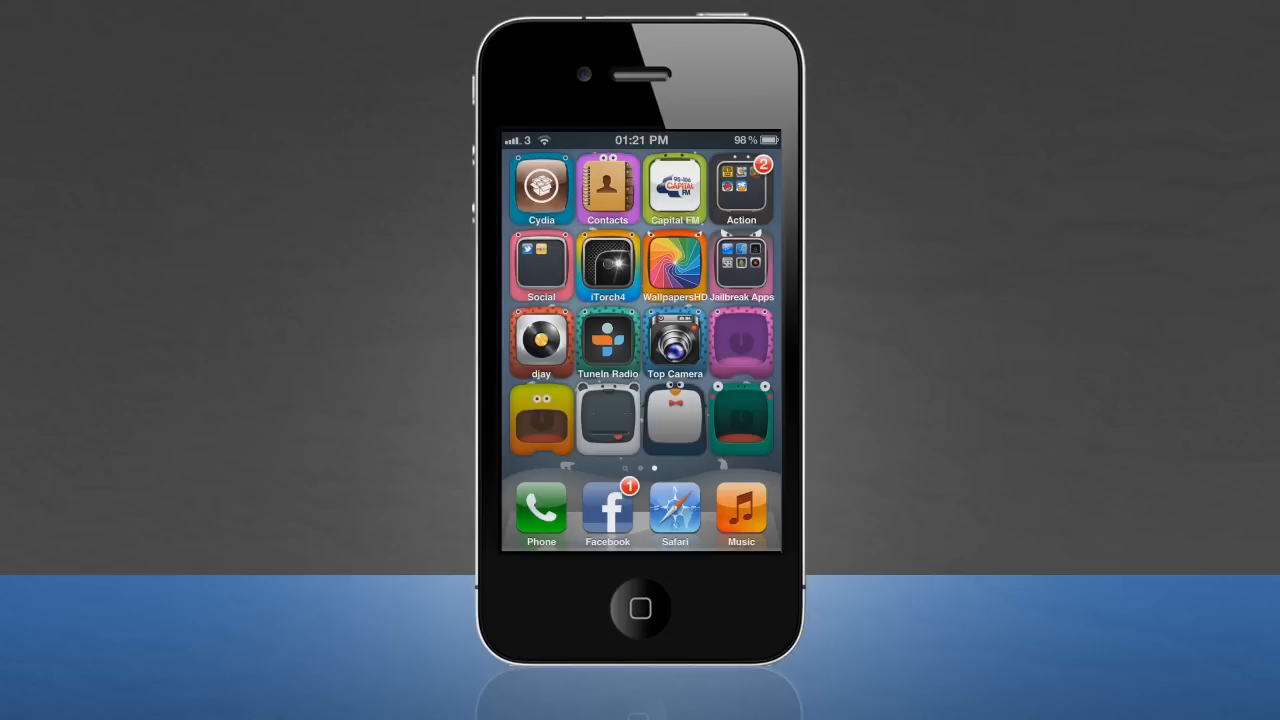
- Launch Temple Run from the home screen to its title menu
click(740, 188)
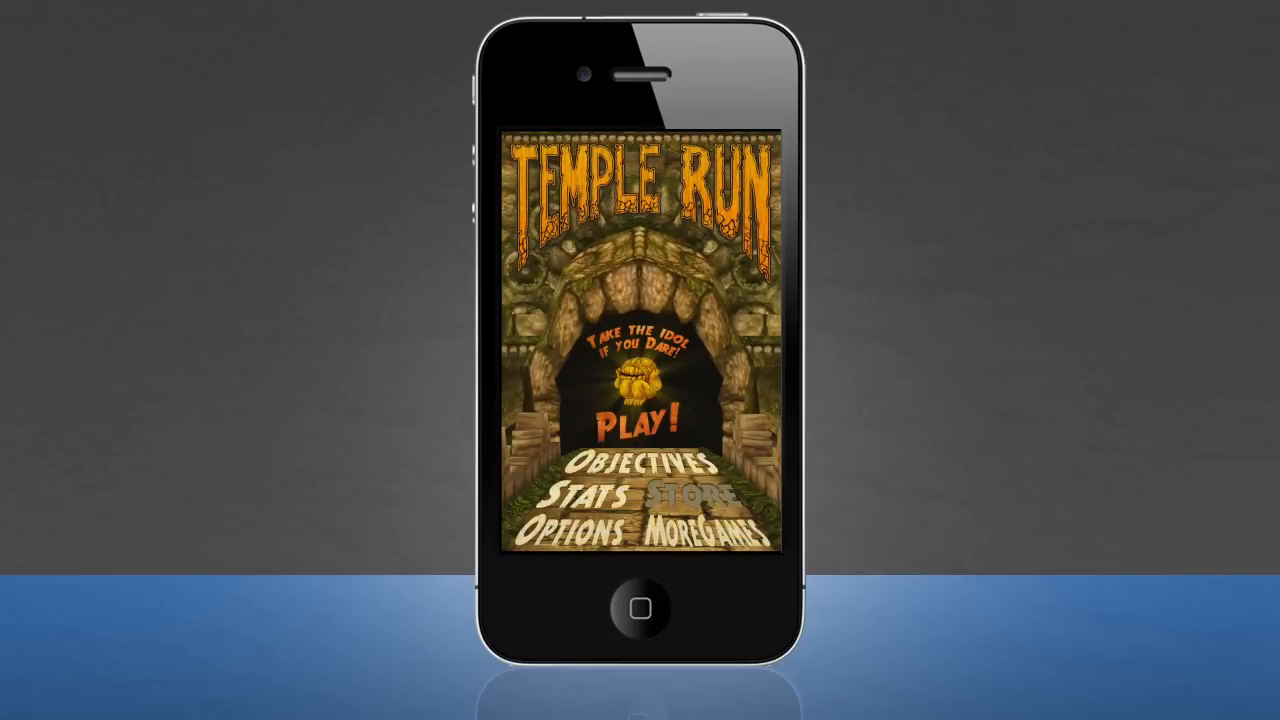
- View the Temple Run store showing 3,840,101 coins and fully upgraded powerups, then exit home
click(680, 496)
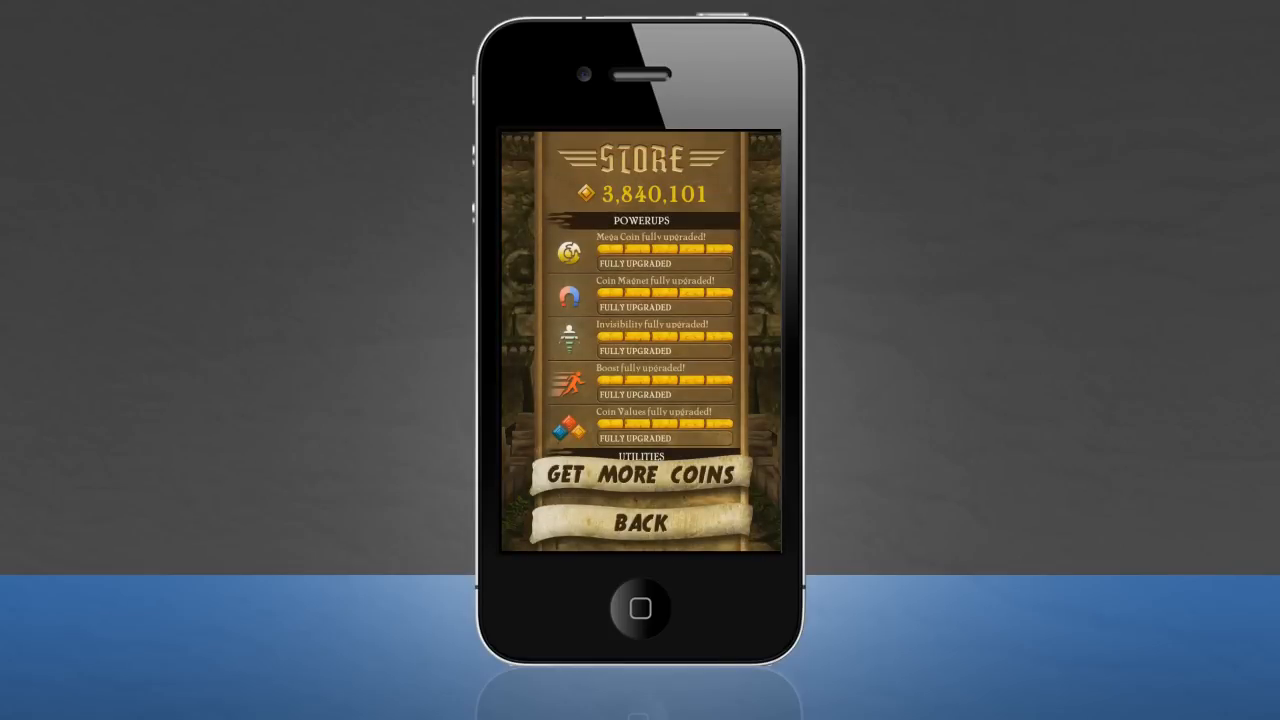
click(648, 474)
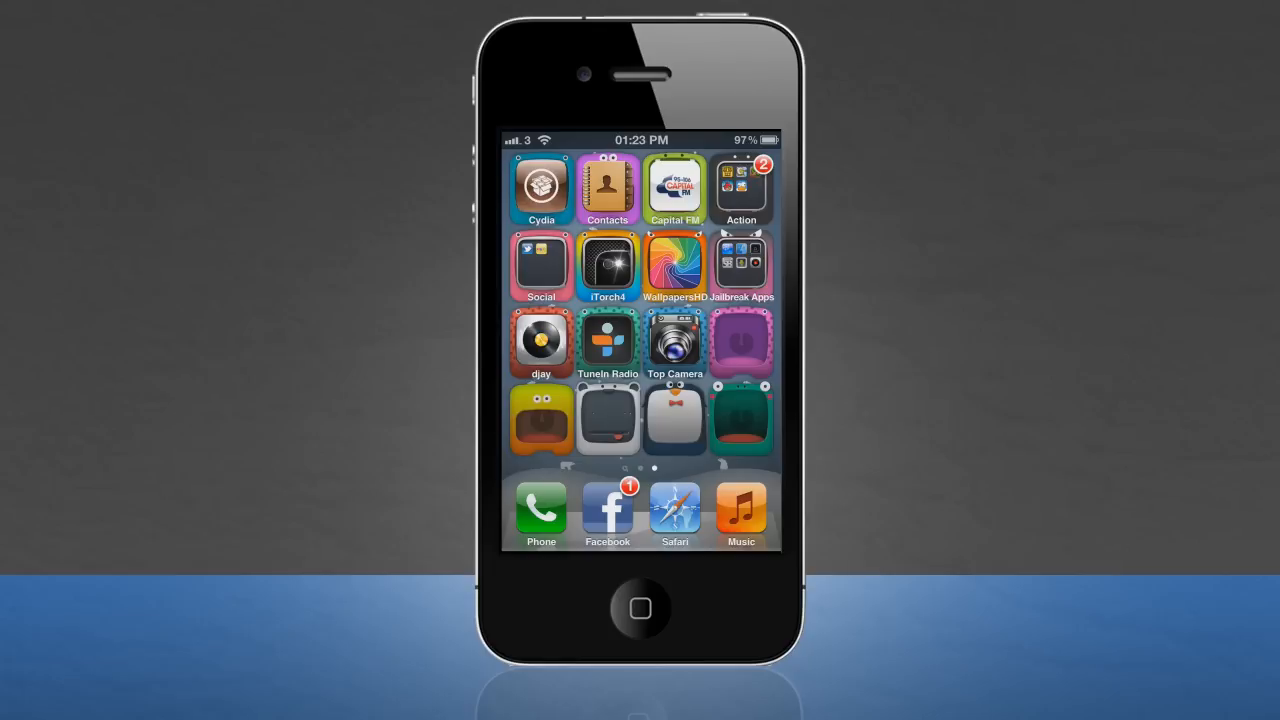
- Show the SBSettings quick panel with running apps and 159 MB available memory
click(740, 264)
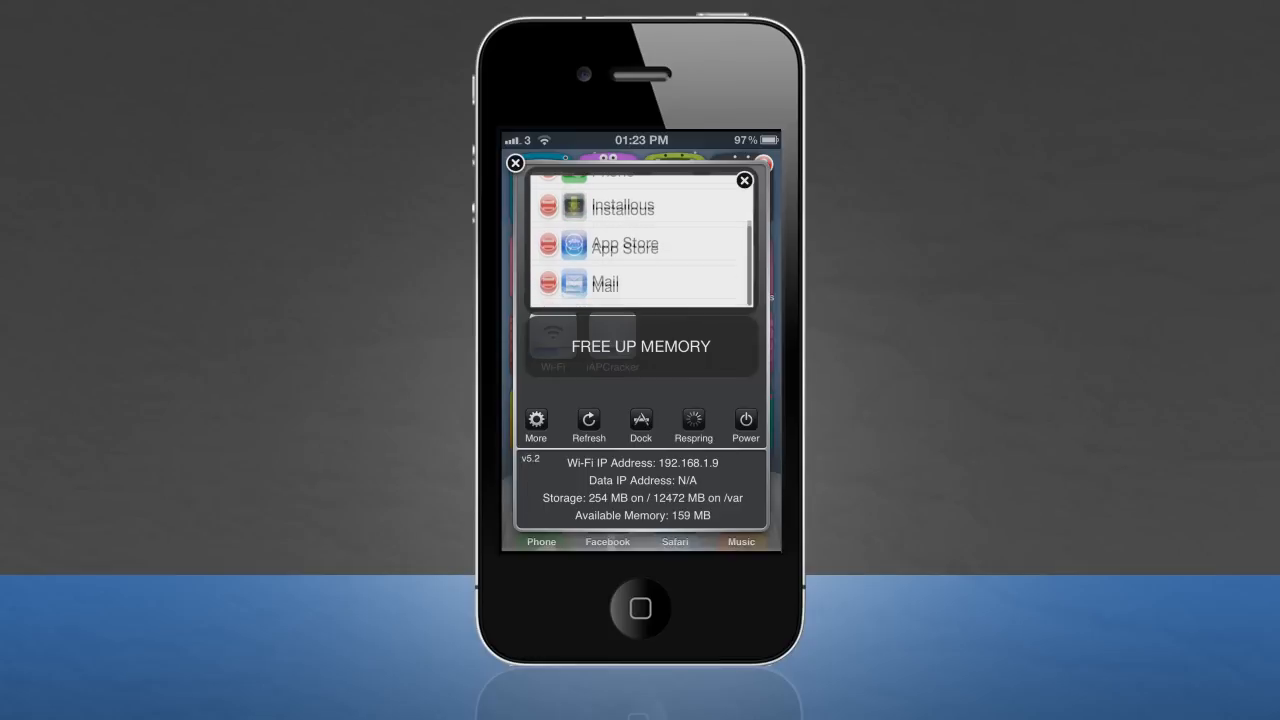
- Free up memory in Processes, raising available memory from about 156 MB to 315 MB
scroll(up, 3)
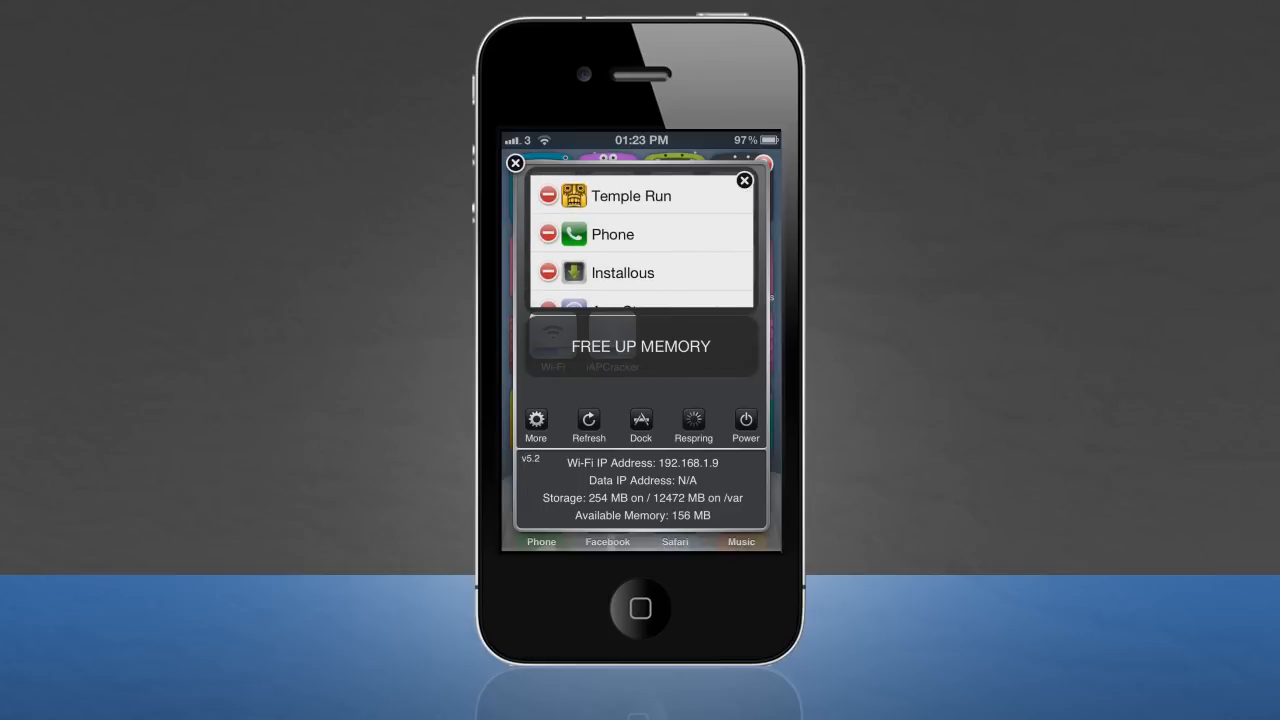
scroll(up, 3)
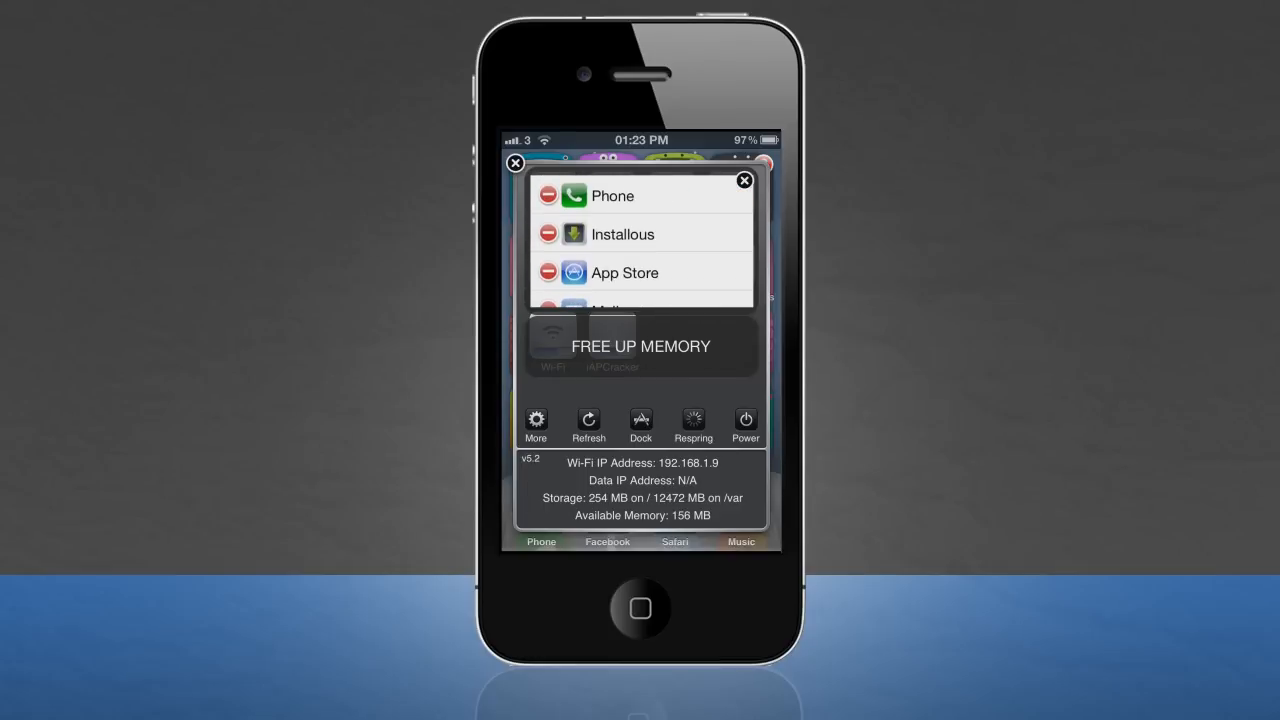
click(548, 260)
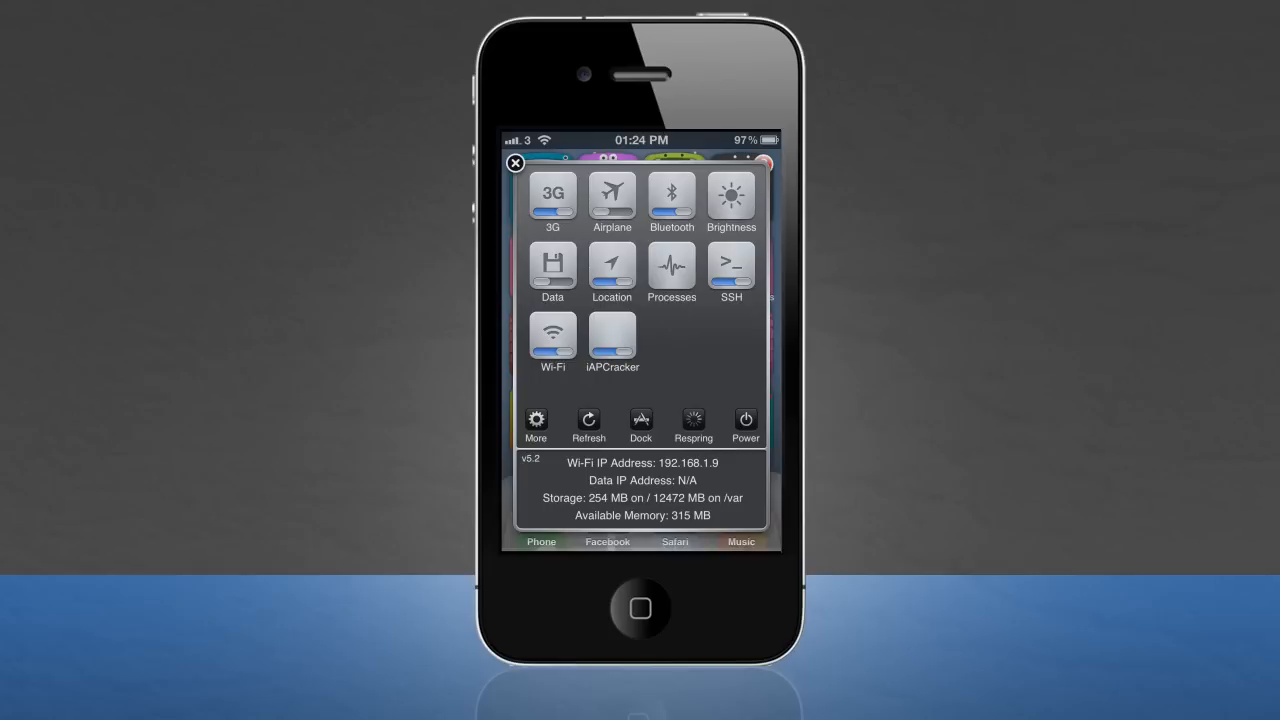
- Dismiss the quick panel and bring up SBSettings' configuration with System Wide Options
click(516, 164)
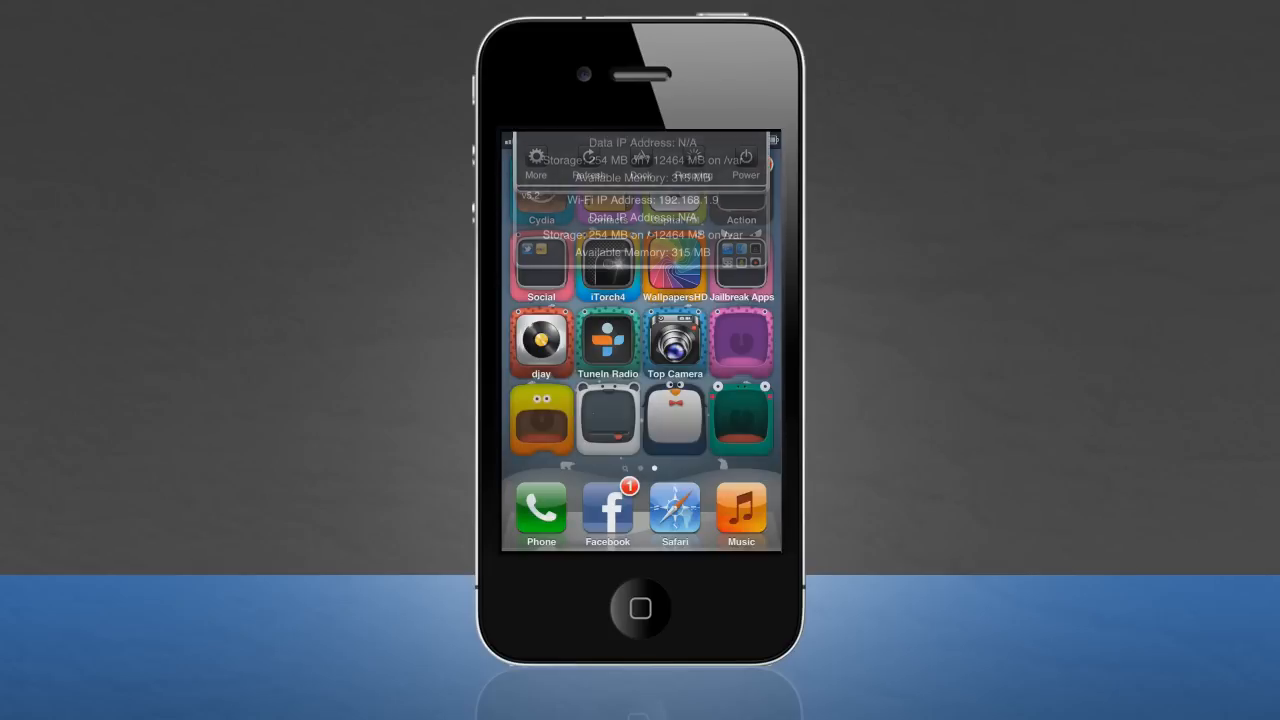
click(746, 164)
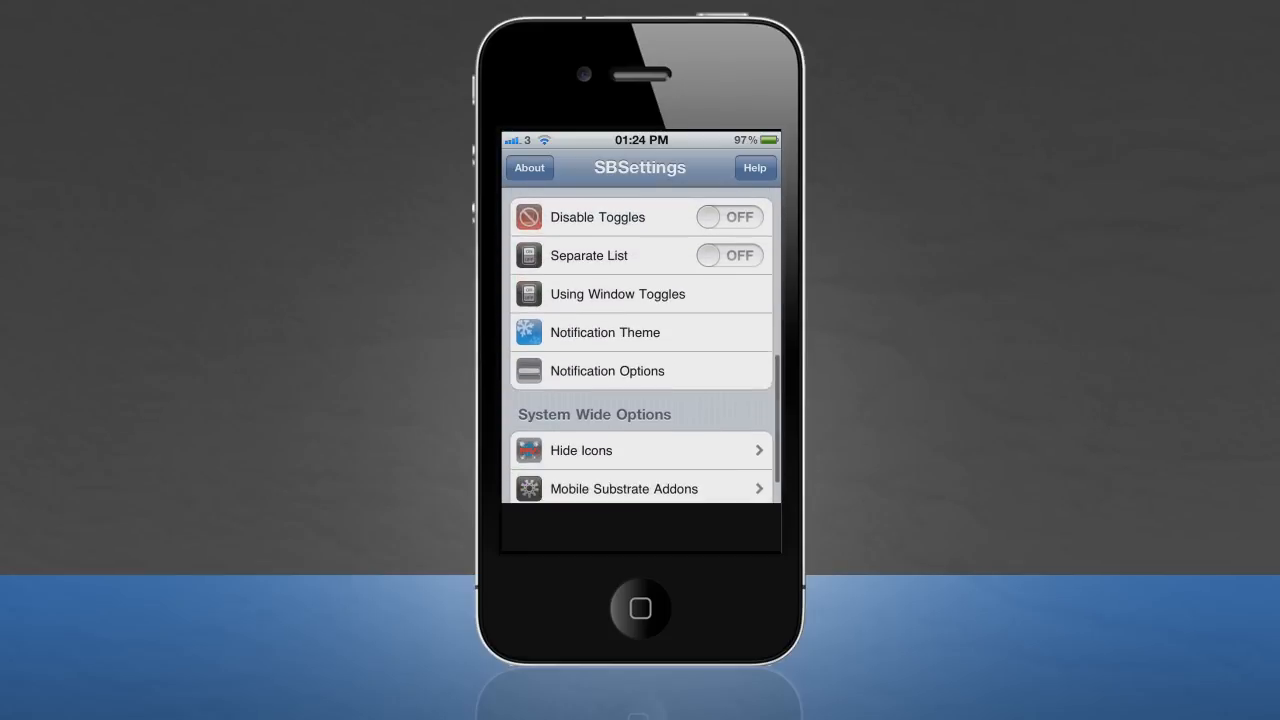
scroll(down, 3)
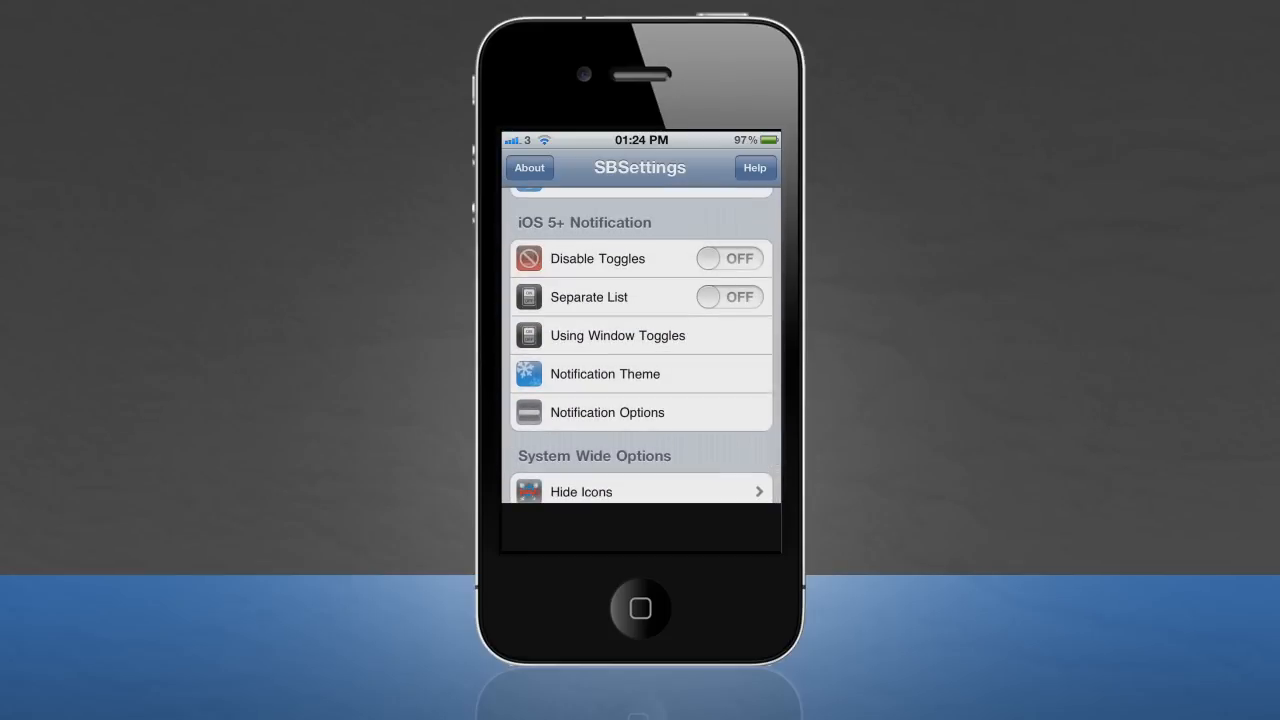
click(604, 374)
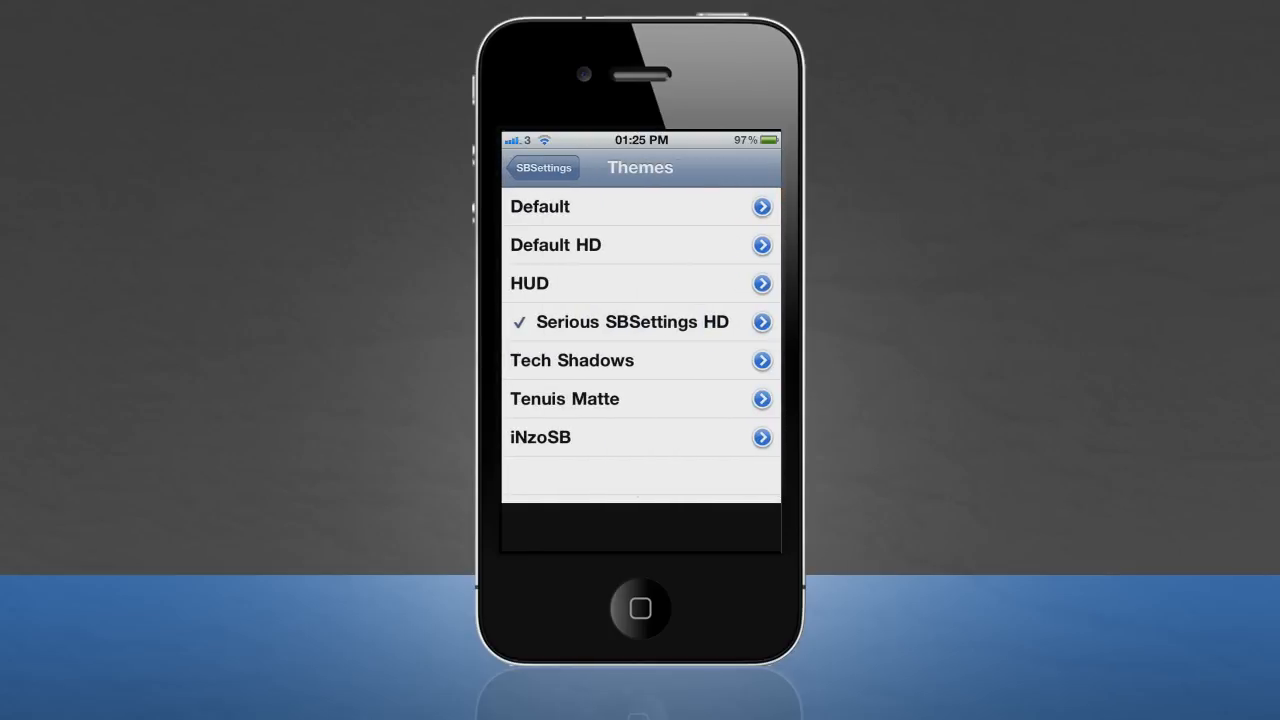
click(544, 168)
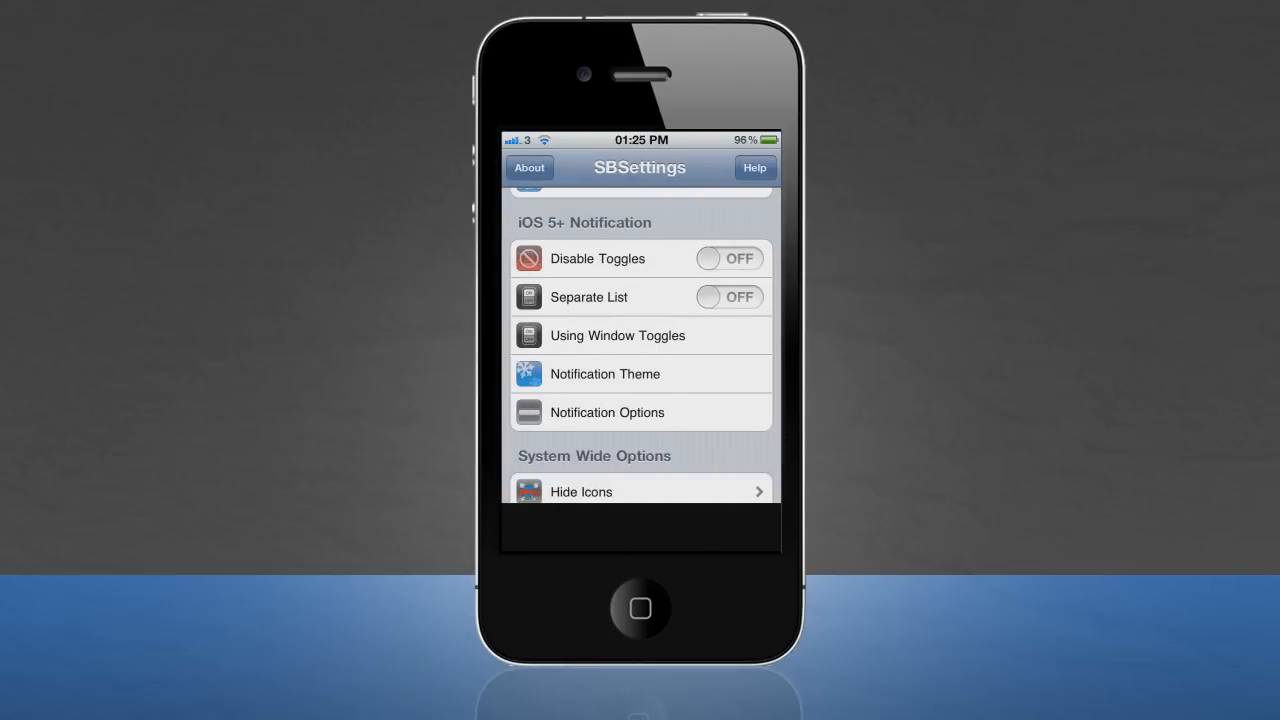